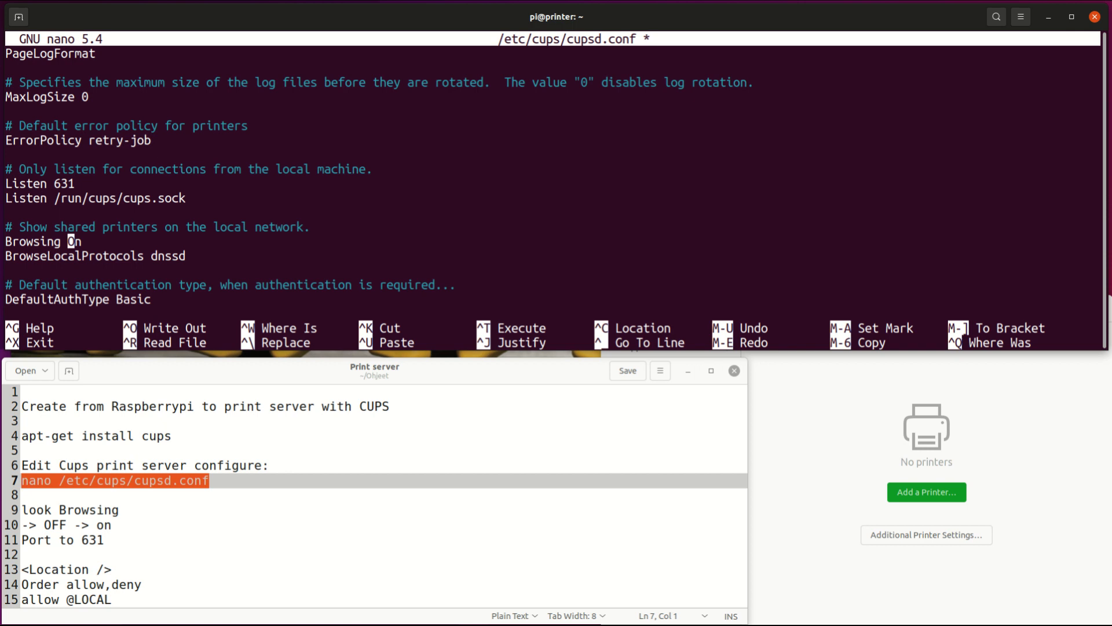
scroll(down, 3)
text(allow @)
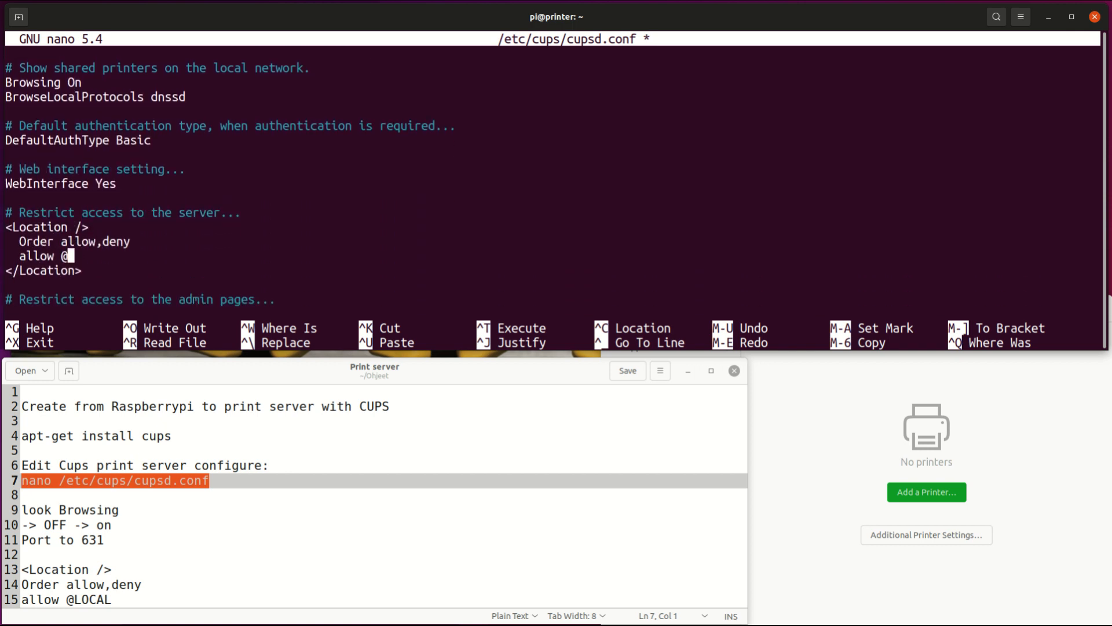
text(LOCAL)
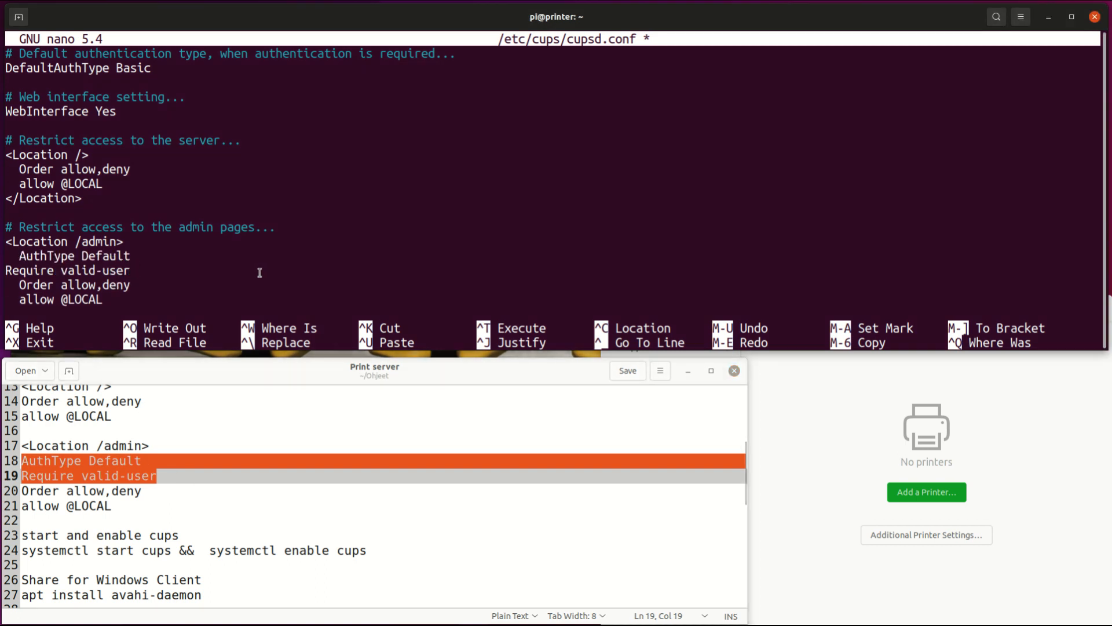
key(ctrl+x)
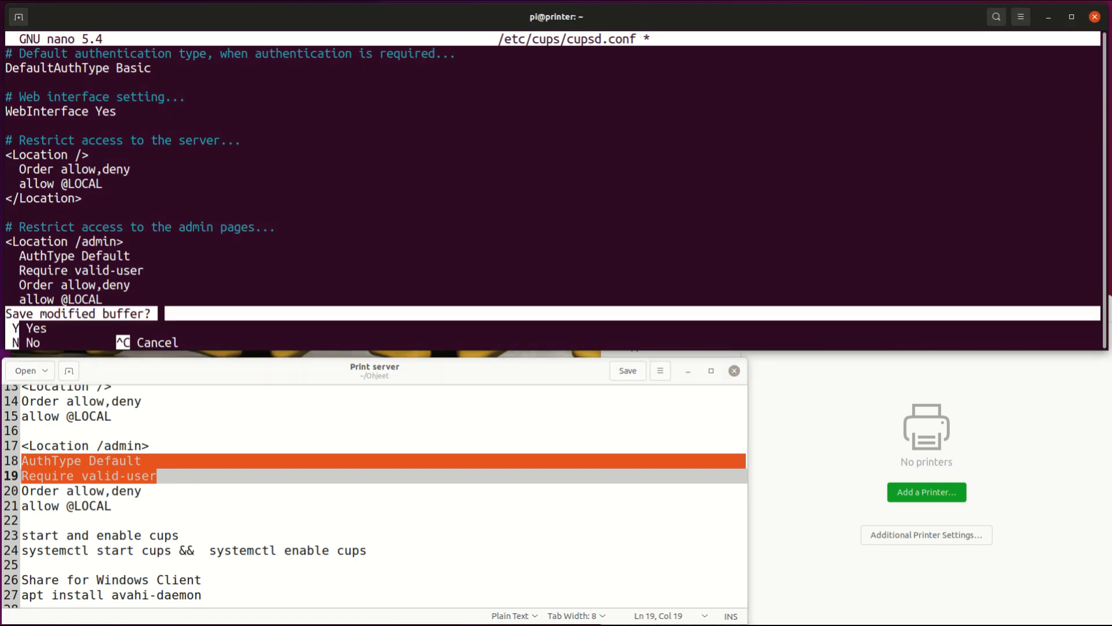
- Answer the save prompt, start and enable cups, and install avahi-daemon
key(N)
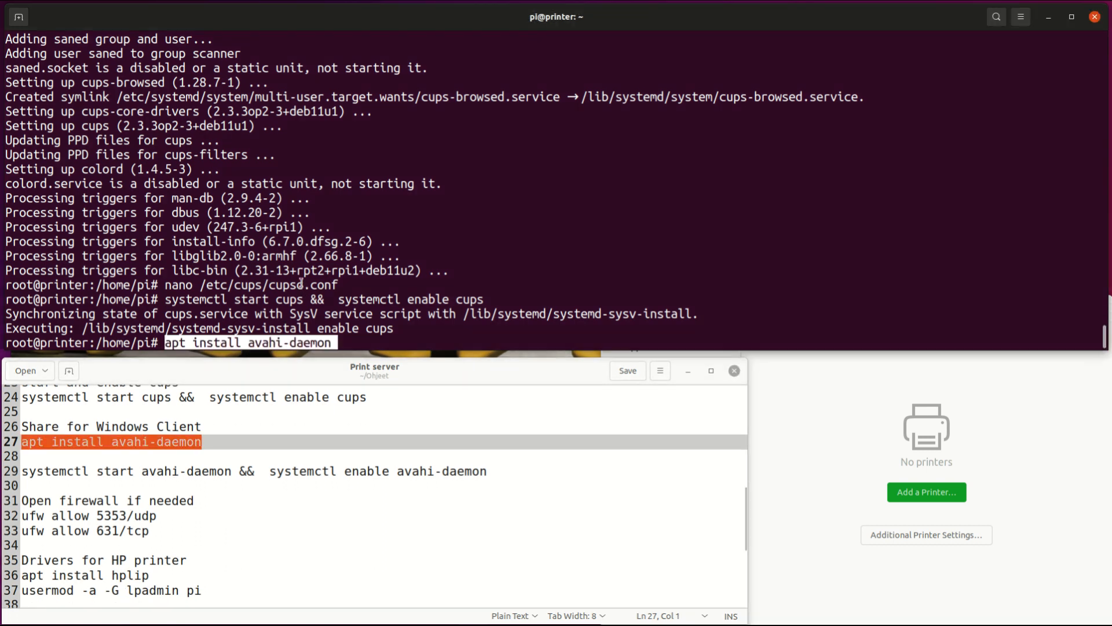
key(Return)
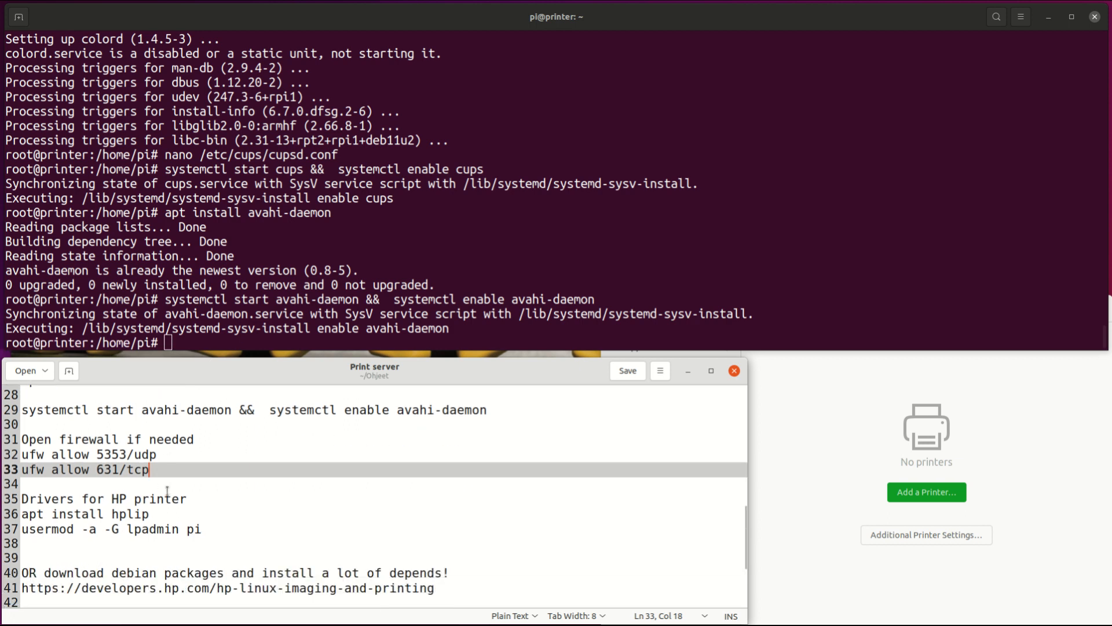
drag(44, 498, 186, 499)
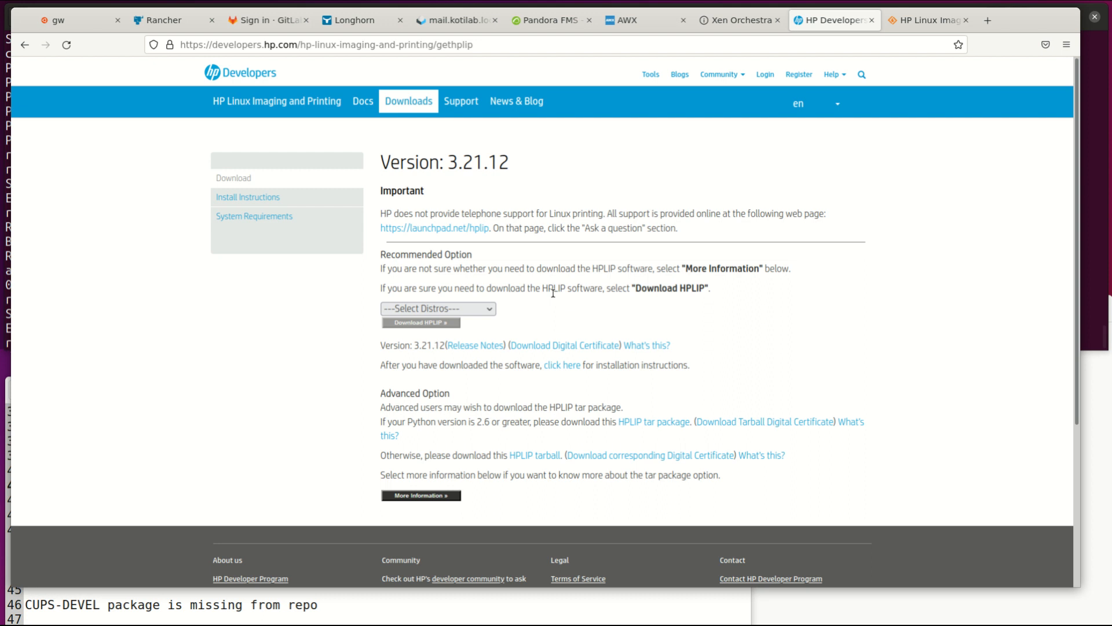
- Review the HPLIP download page on developers.hp.com and return to the terminal with 'apt install hplip' ready
click(438, 308)
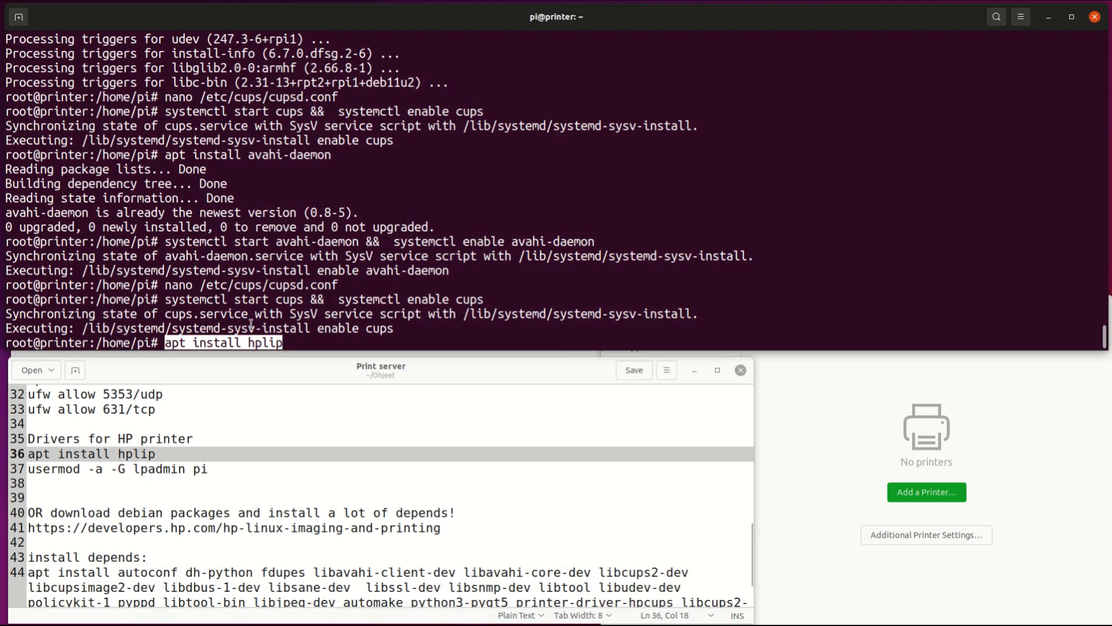
- Run 'apt install hplip' to install the HP printer drivers
key(Return)
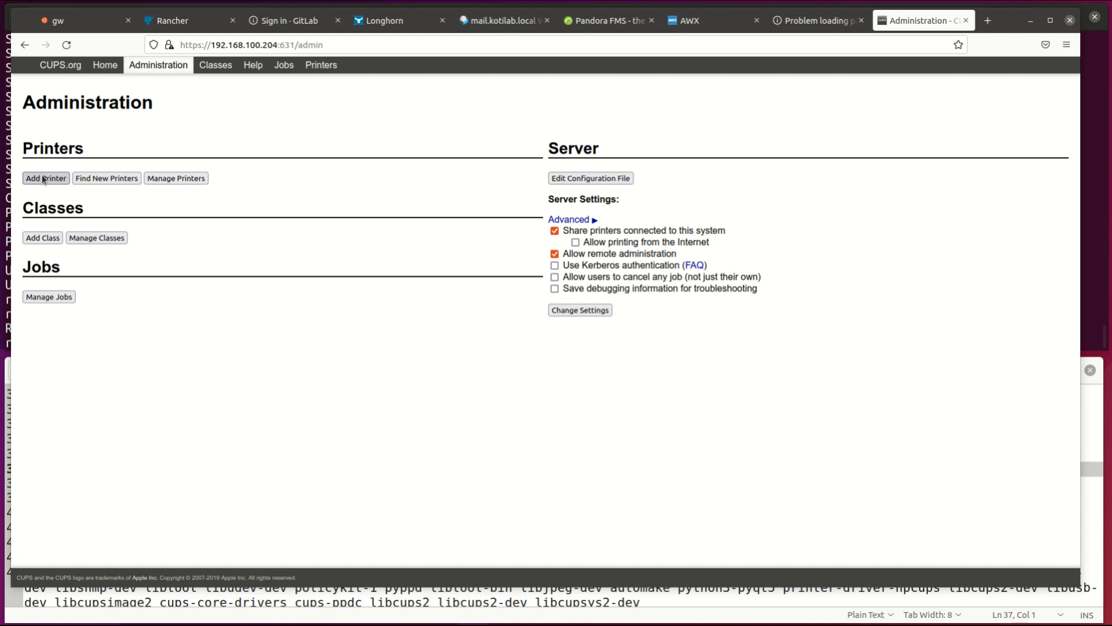
- Add a new printer using the USB HP LaserJet MFP M28-M31 HPLIP connection, keeping Share This Printer
click(46, 178)
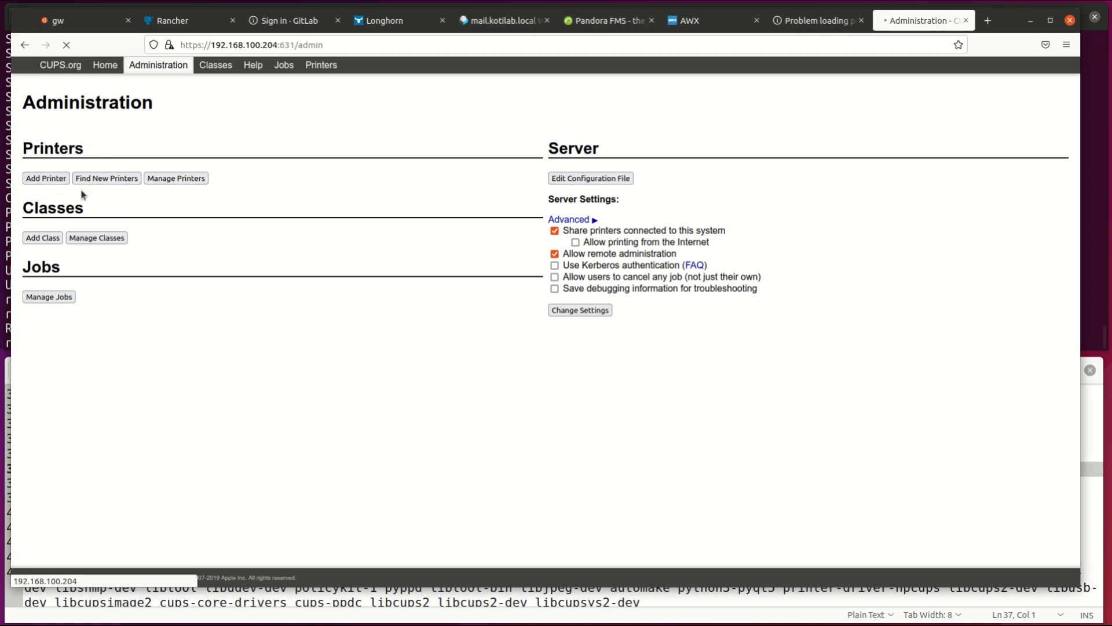
click(46, 178)
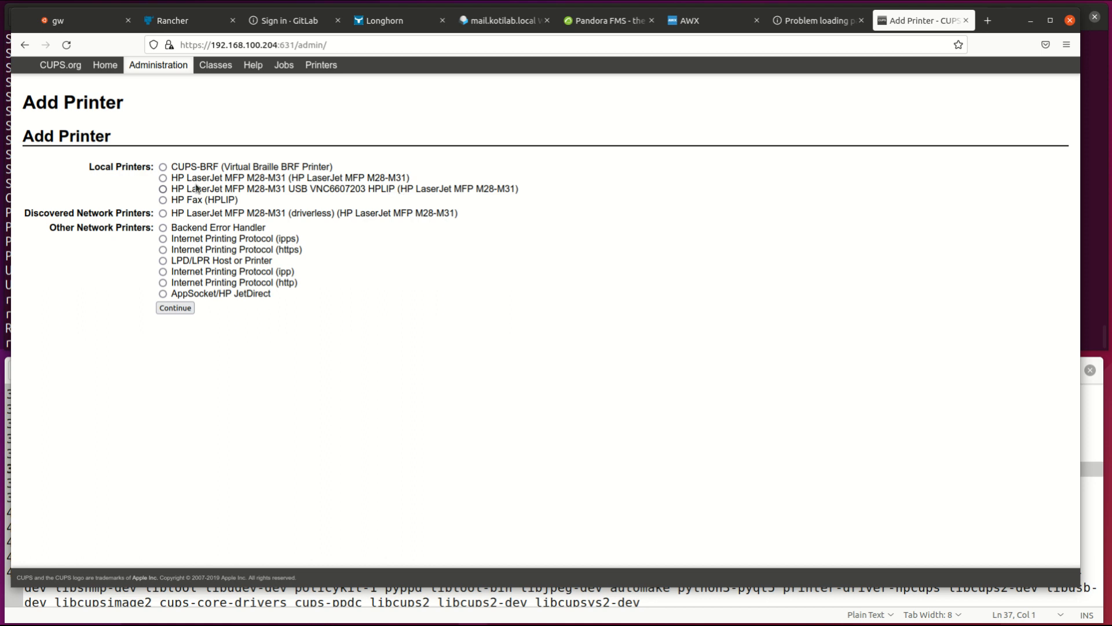
click(162, 188)
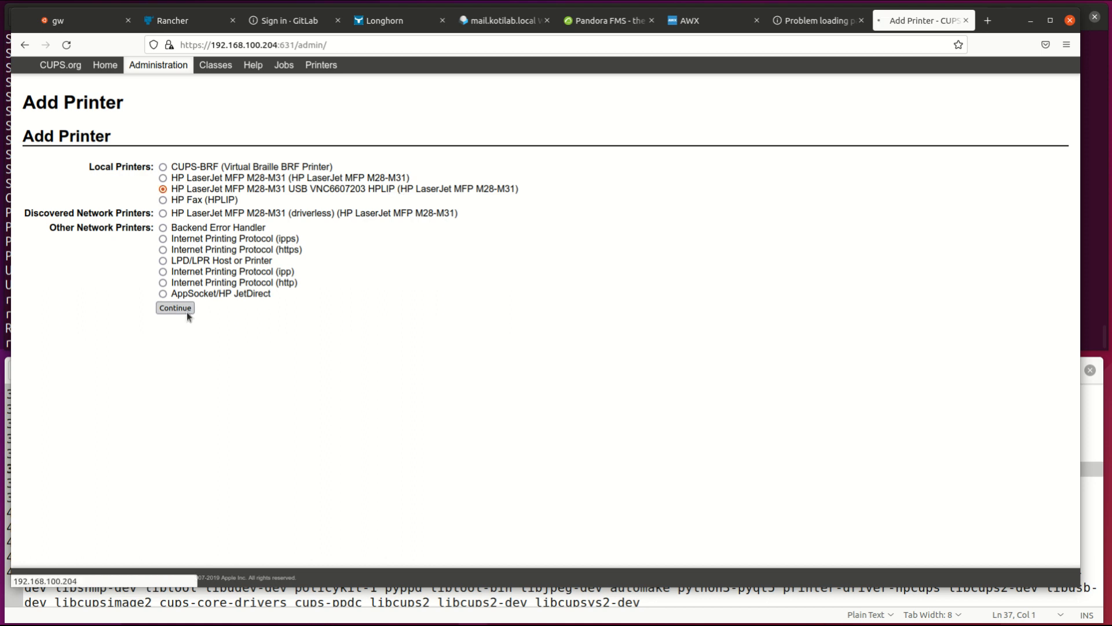
click(174, 308)
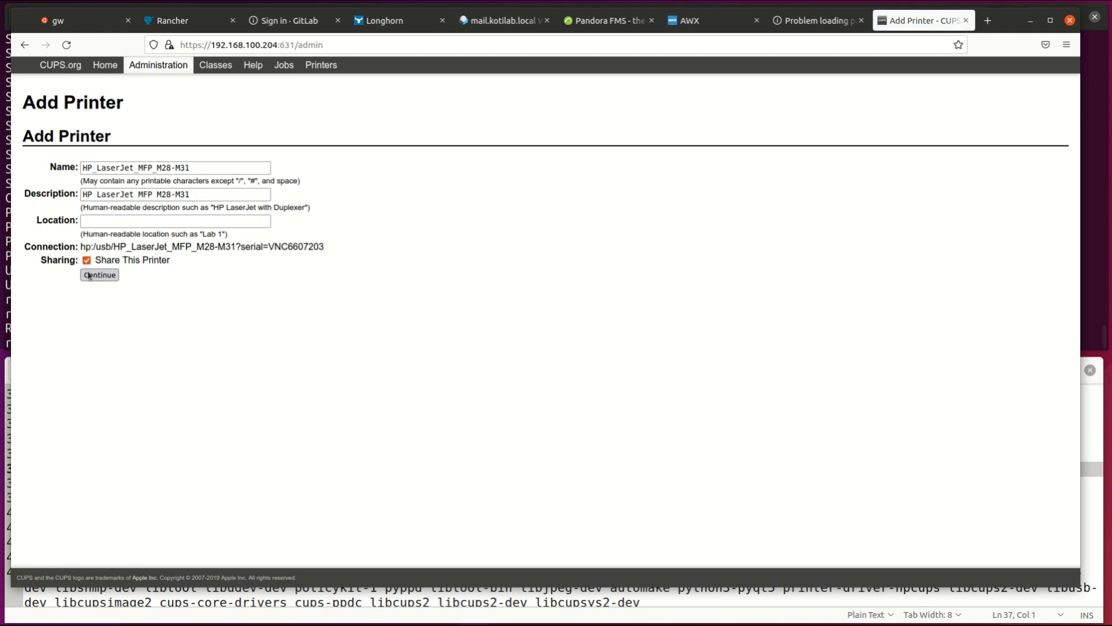
click(98, 275)
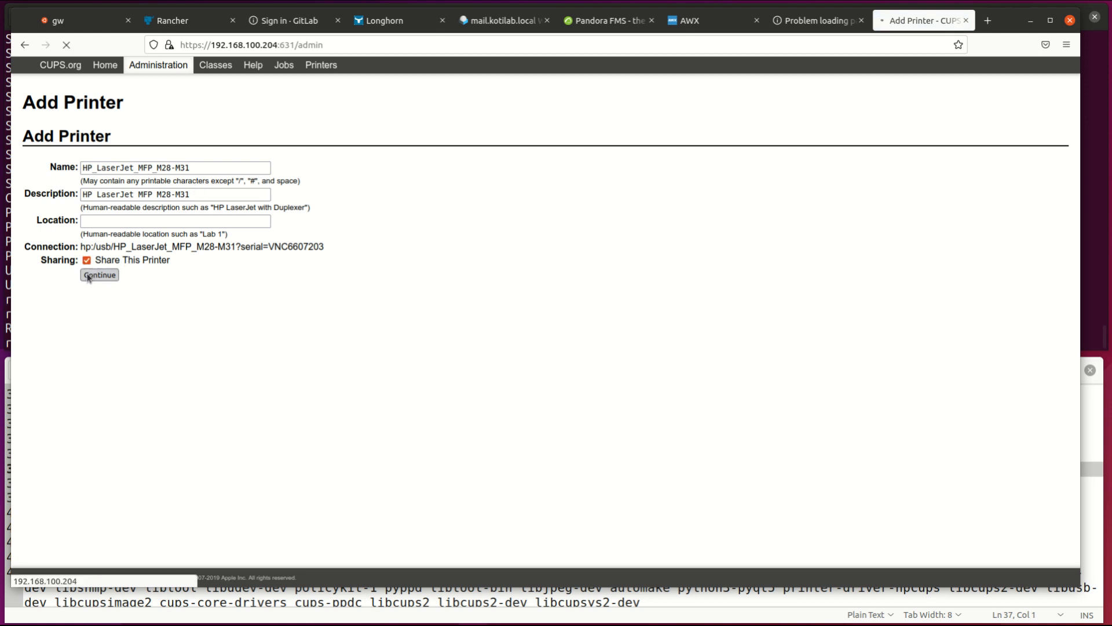
click(98, 276)
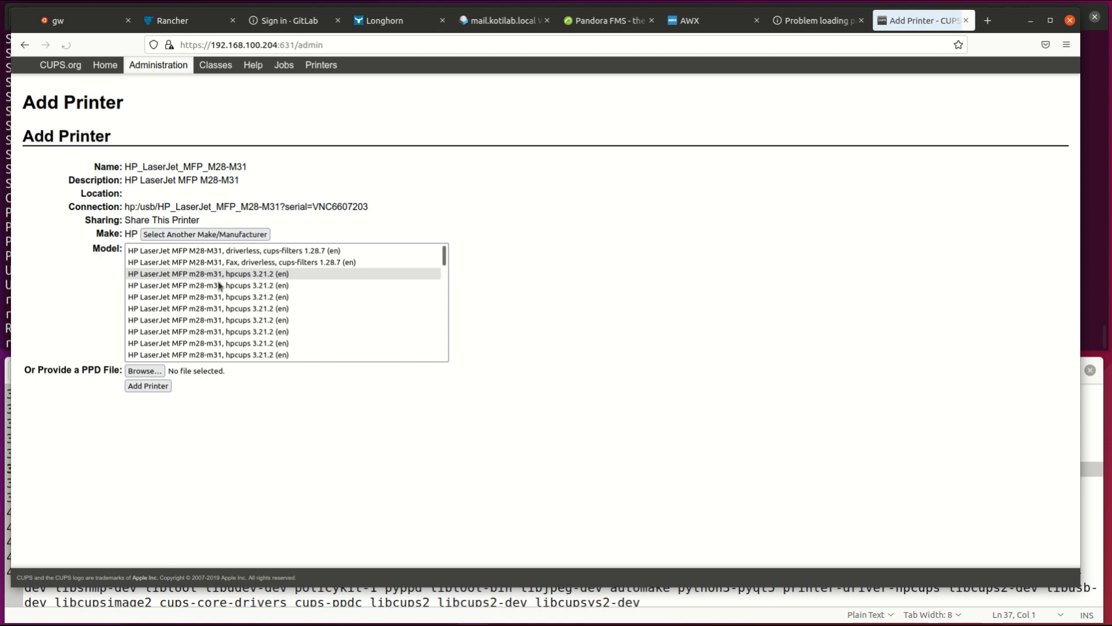
- Finish the printer with the hpcups 3.21.2 driver and set A4 as its default media size
click(210, 272)
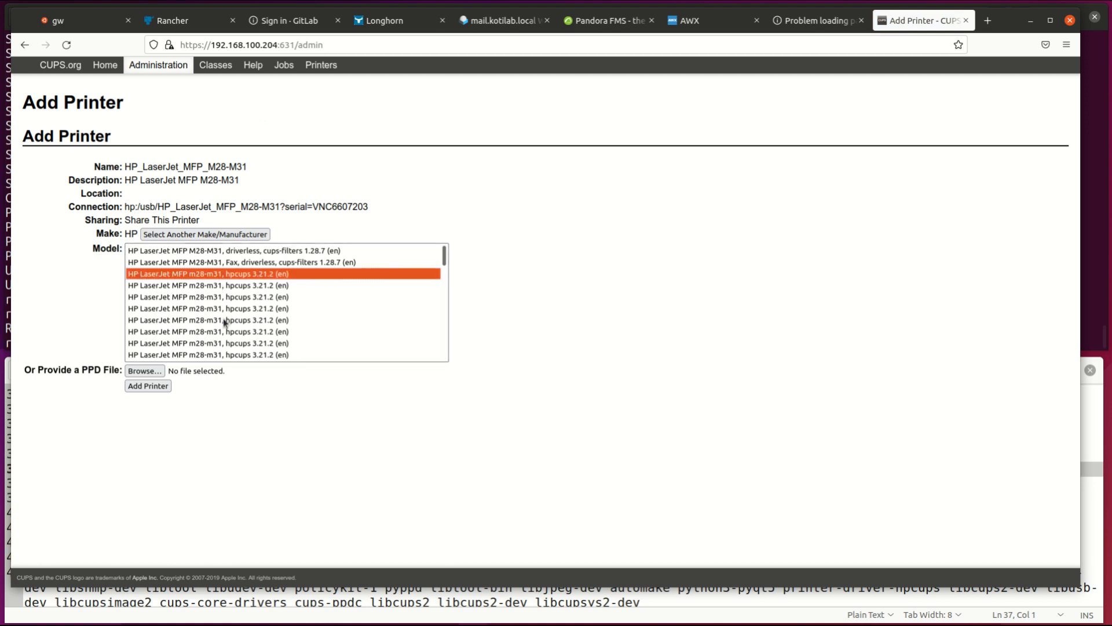
click(149, 386)
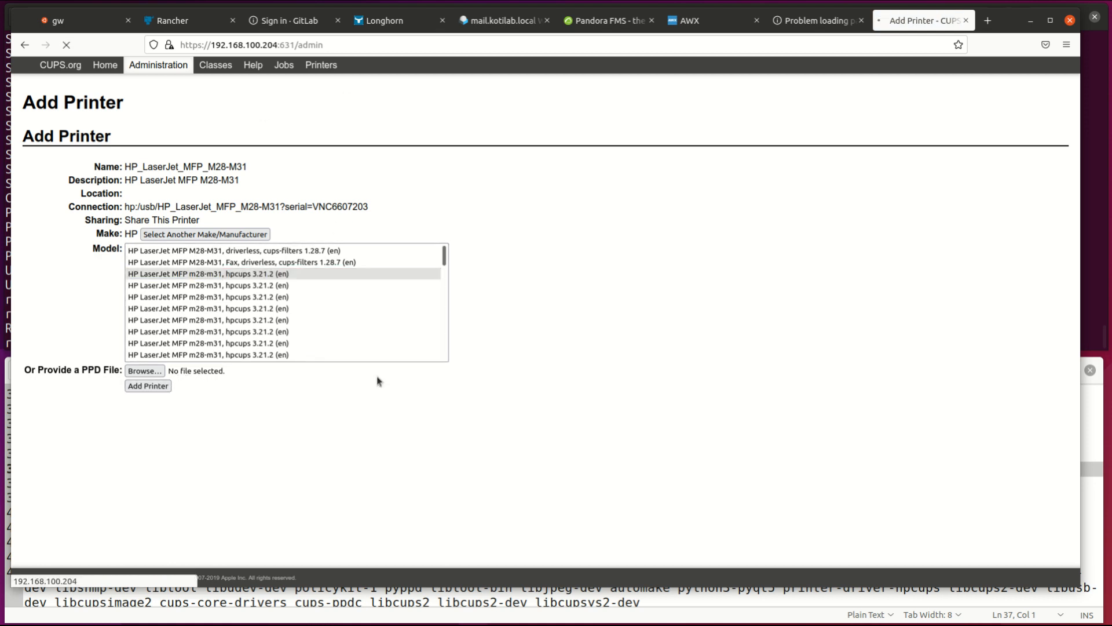
click(148, 386)
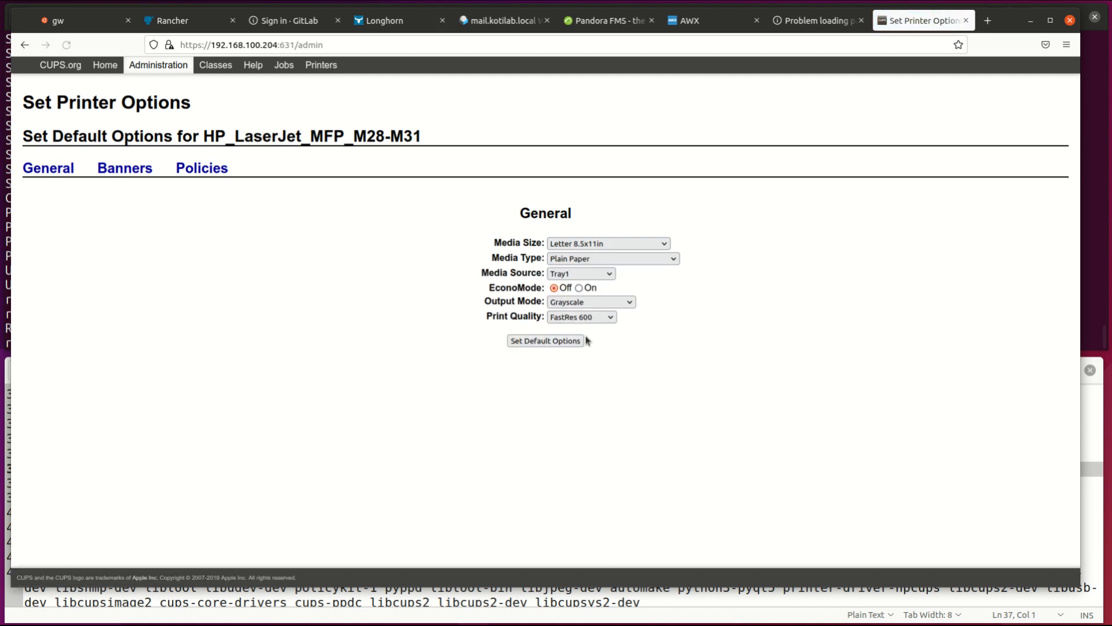
click(608, 243)
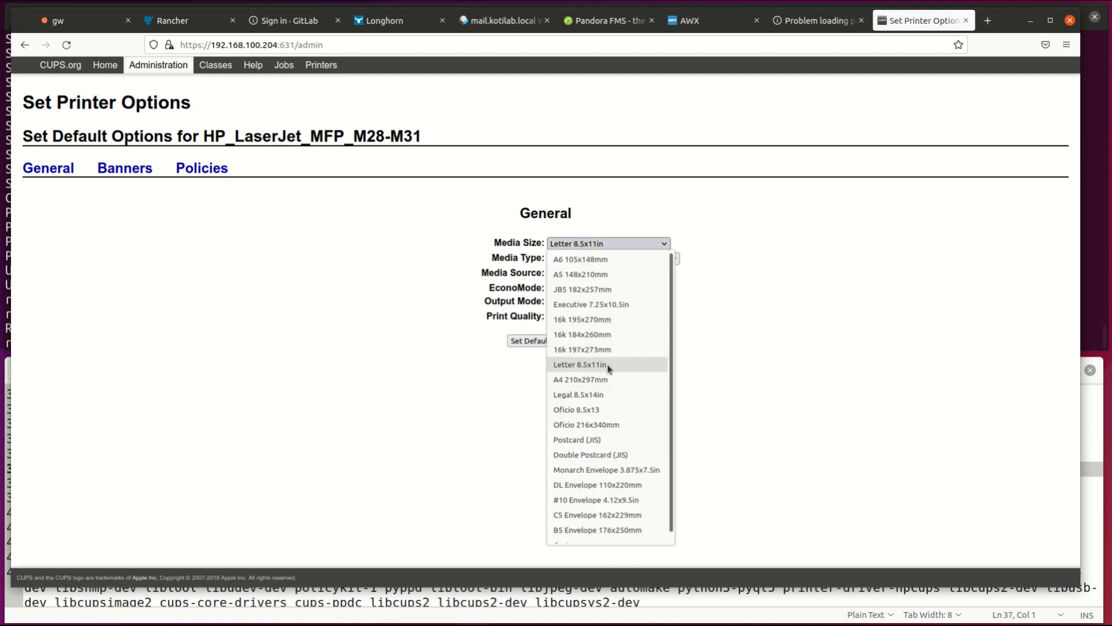
click(573, 379)
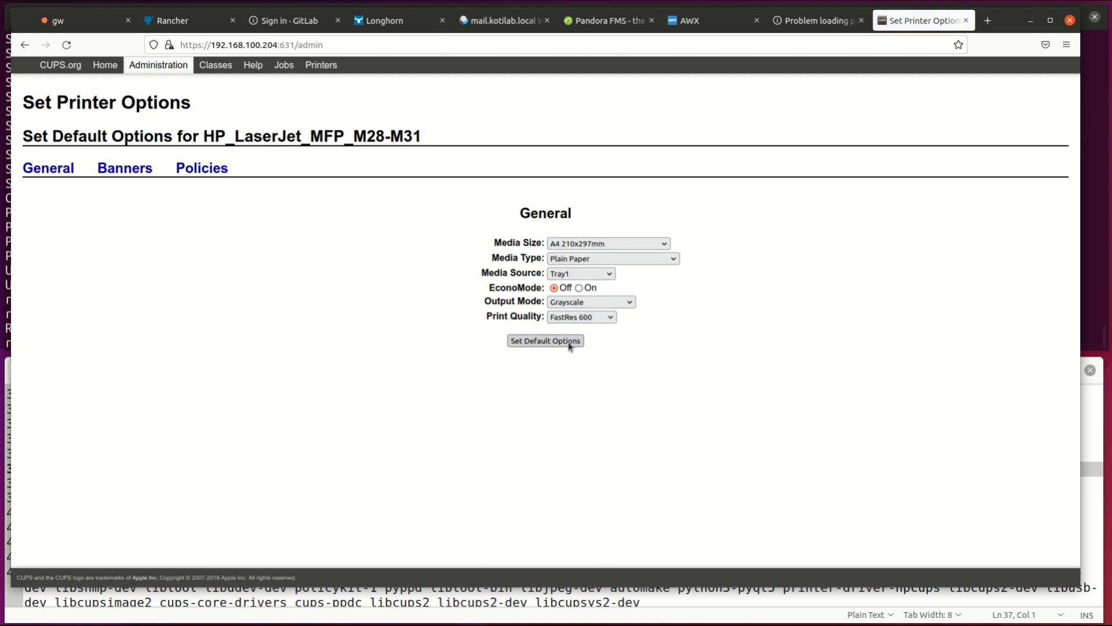
click(545, 341)
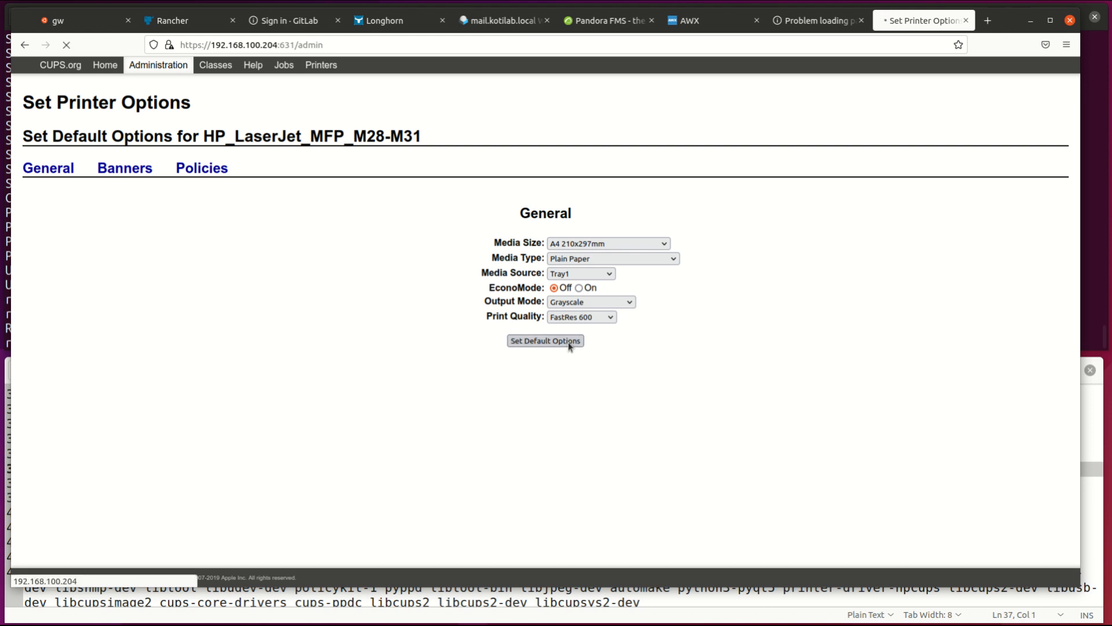
click(545, 340)
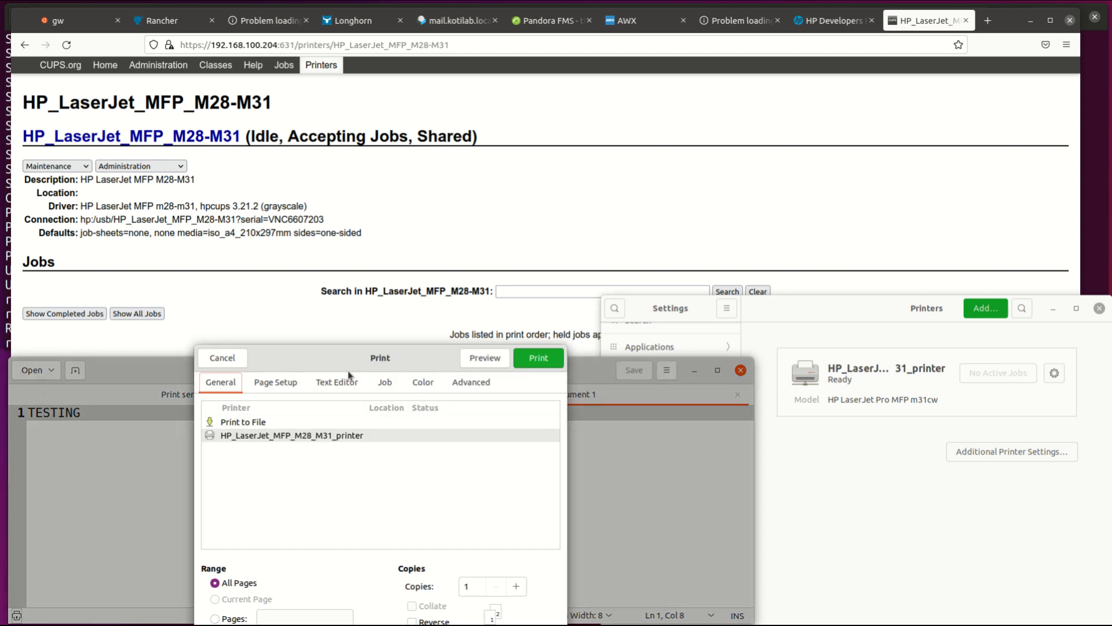
- Print the TESTING document to HP_LaserJet_MFP_M28_M31 and show all jobs to see it processing
click(538, 356)
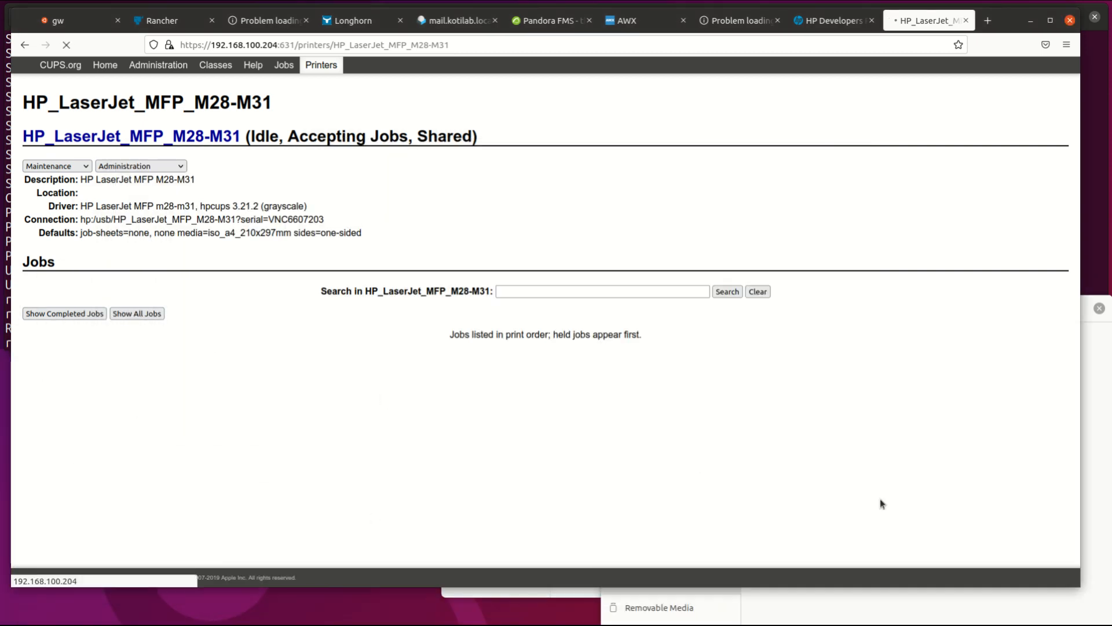
click(137, 313)
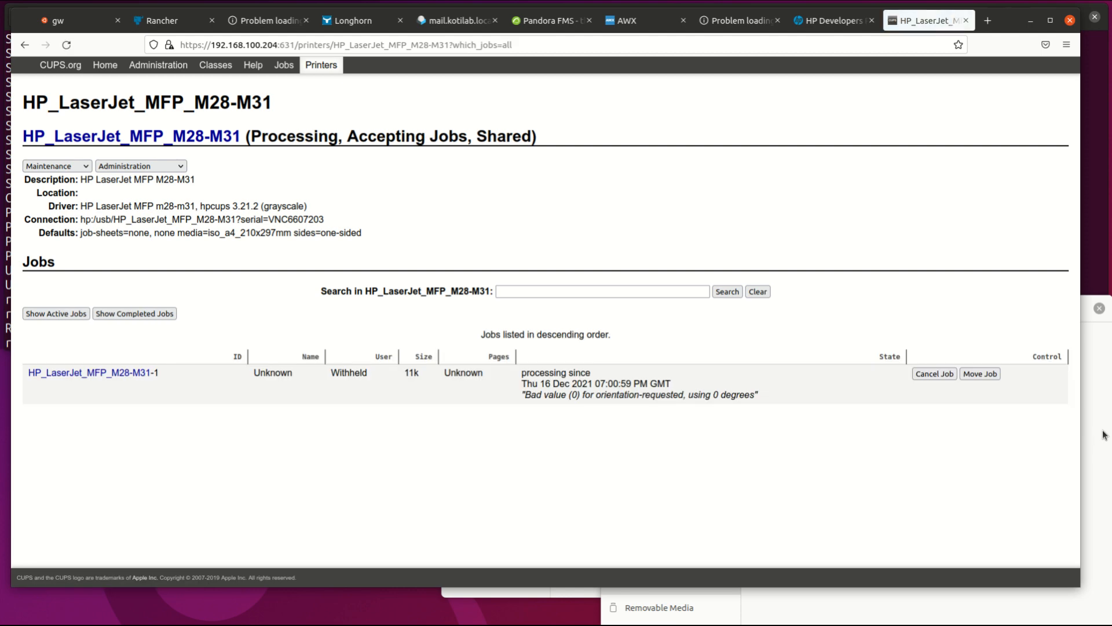